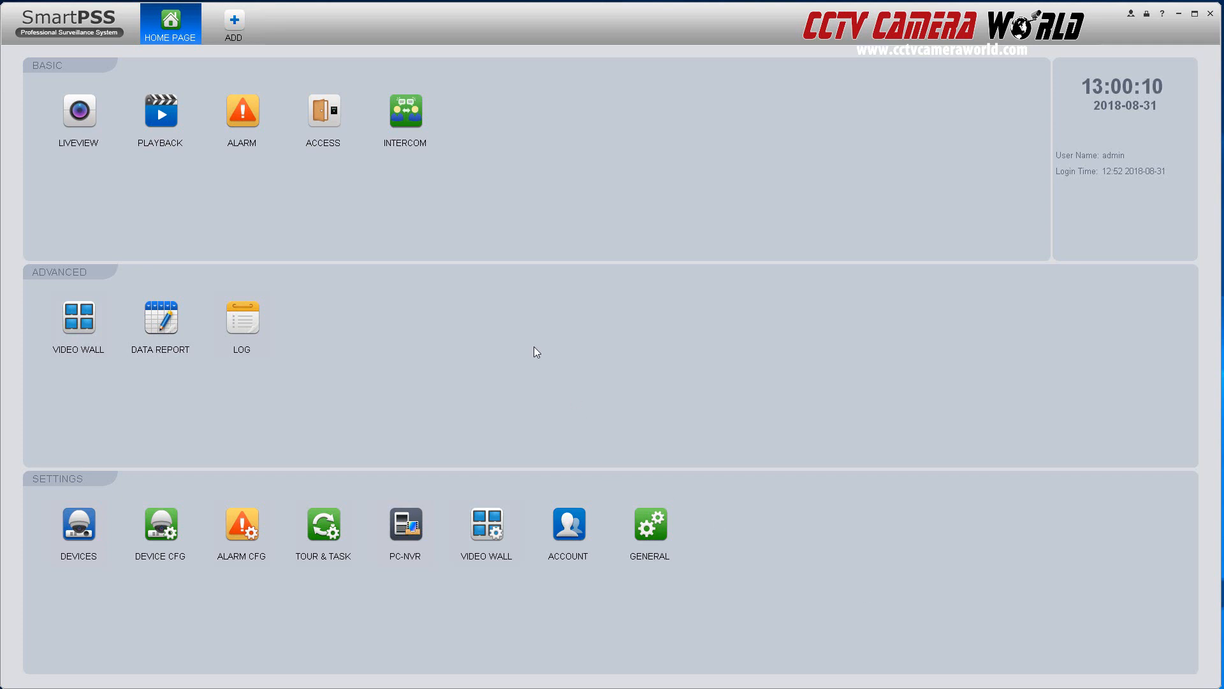
Search playback recordings for the warehouse DVR NVR Testing and Staging cameras.
{"action": "left_click", "coordinate": [159, 111]}
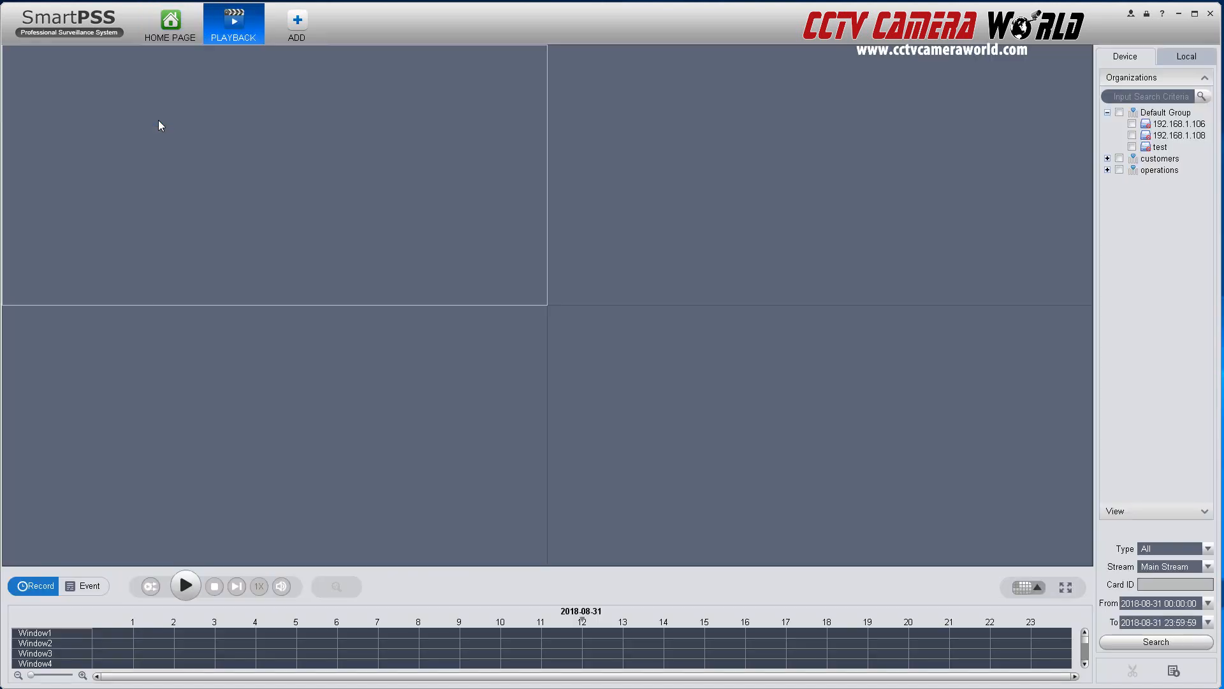
{"action": "left_click", "coordinate": [1107, 170]}
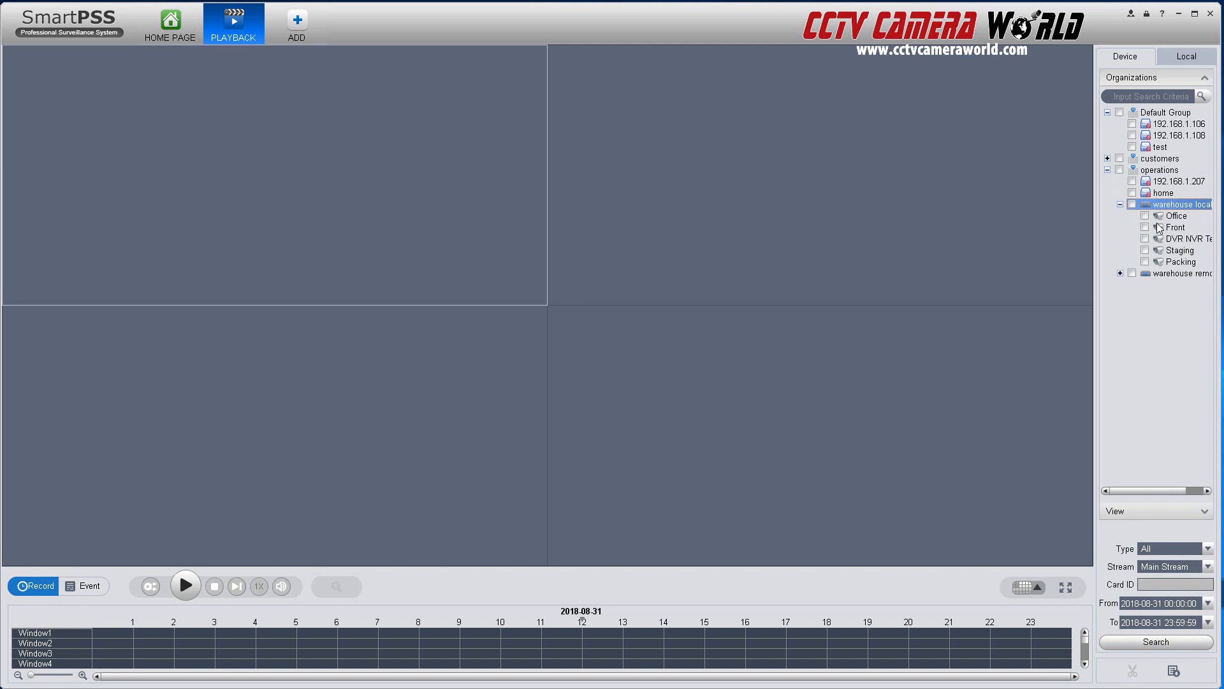
{"action": "left_click", "coordinate": [1147, 250]}
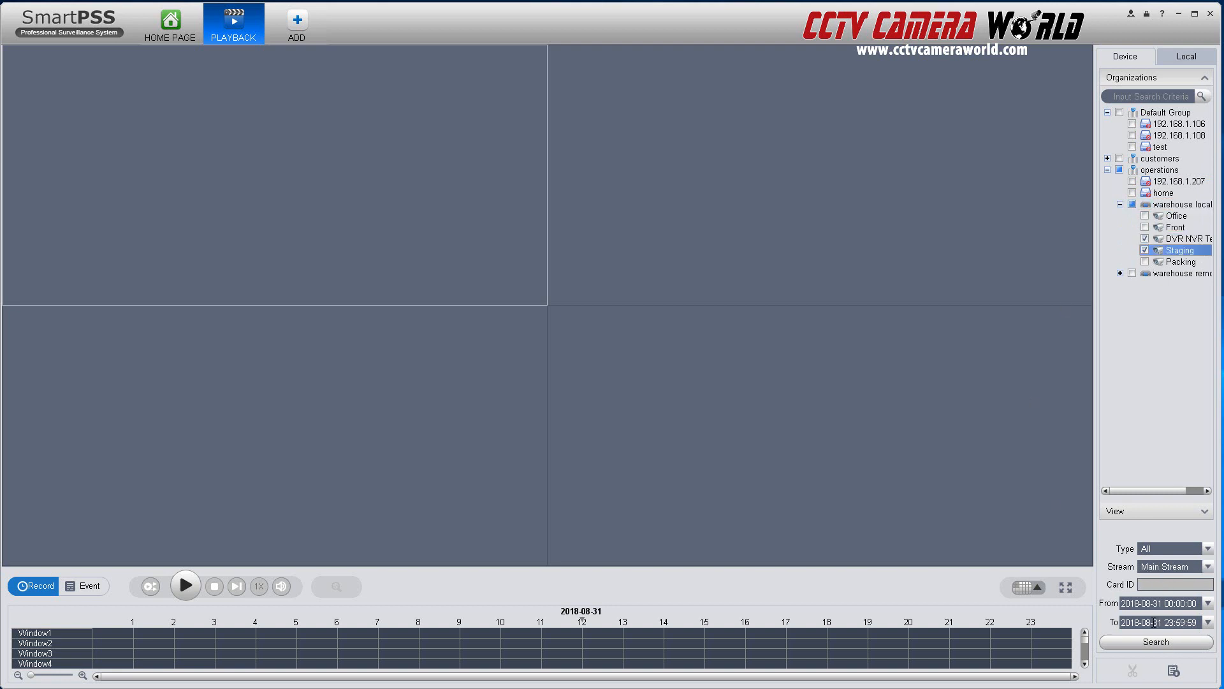
{"action": "left_click", "coordinate": [1155, 641]}
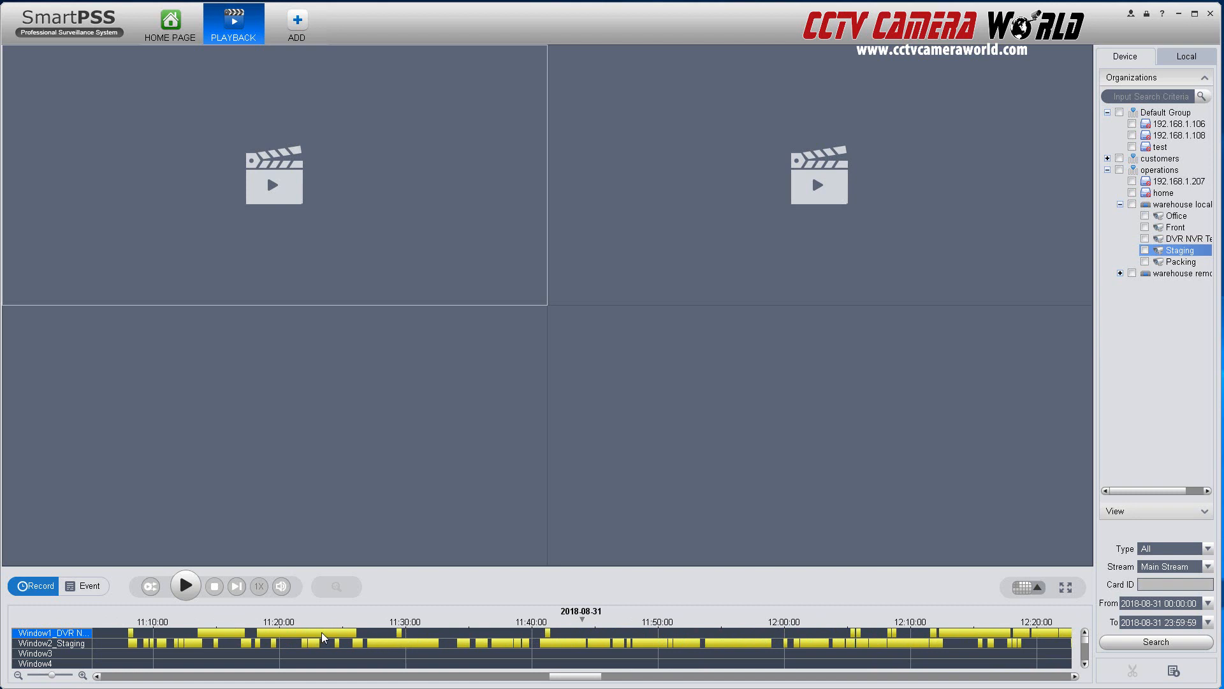
{"action": "left_click", "coordinate": [285, 633]}
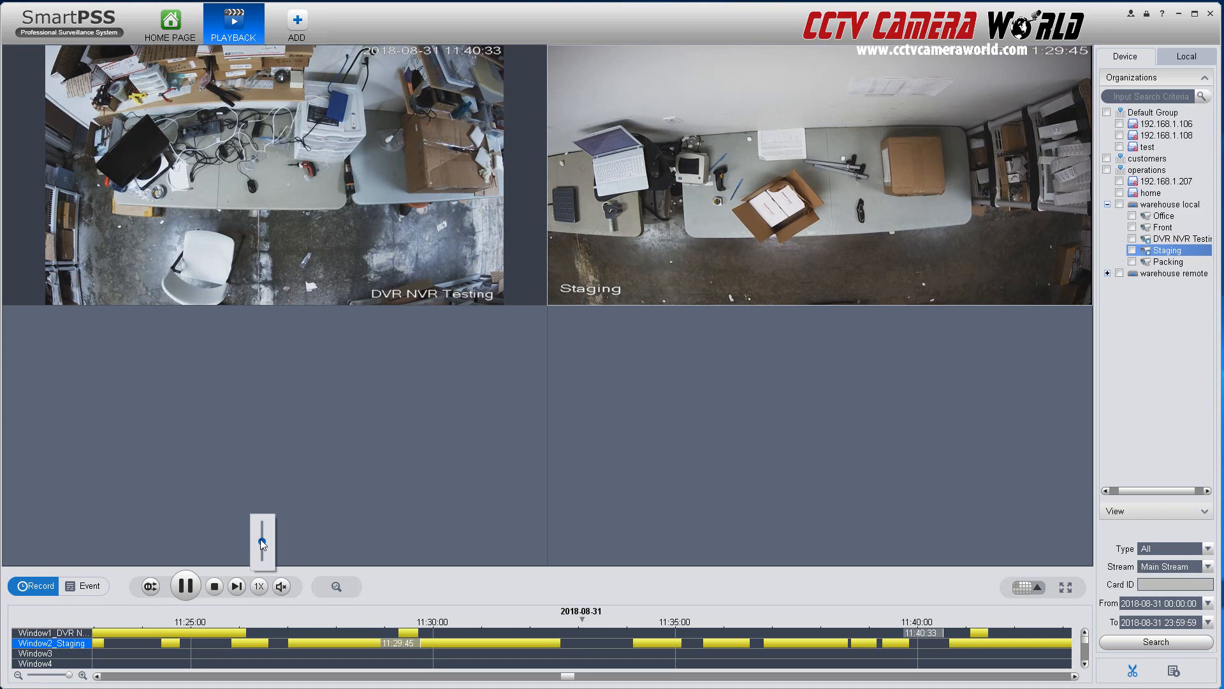
{"action": "left_click", "coordinate": [213, 586]}
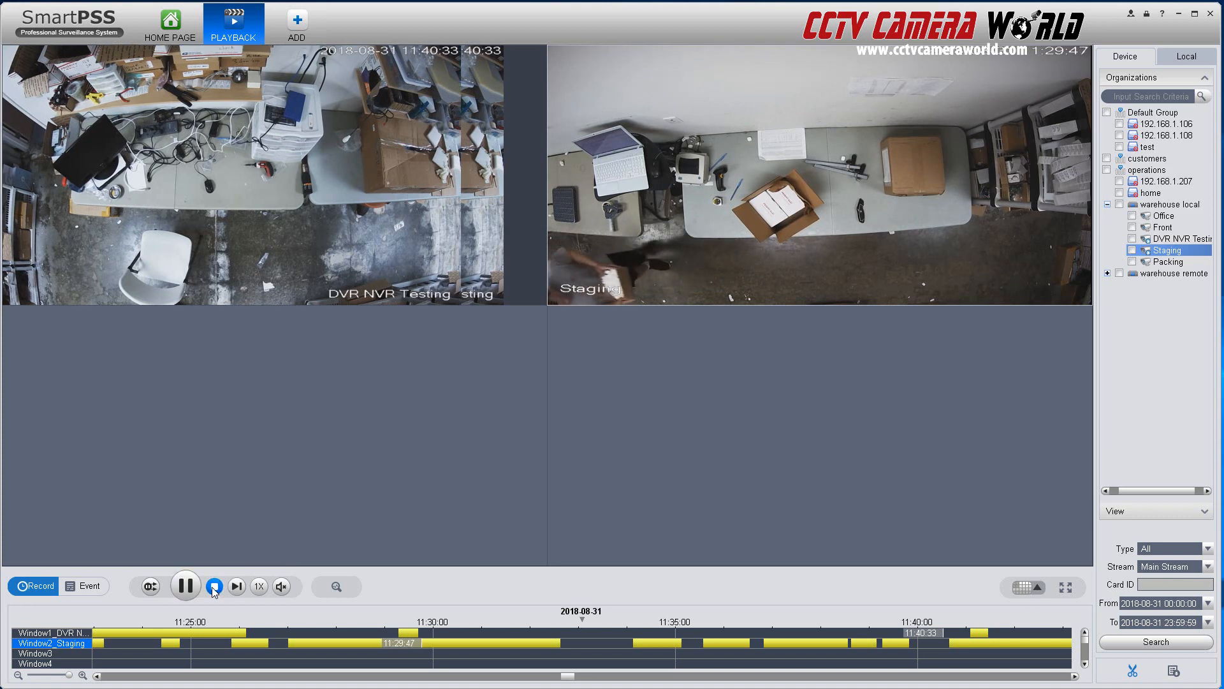
{"action": "left_click", "coordinate": [215, 586]}
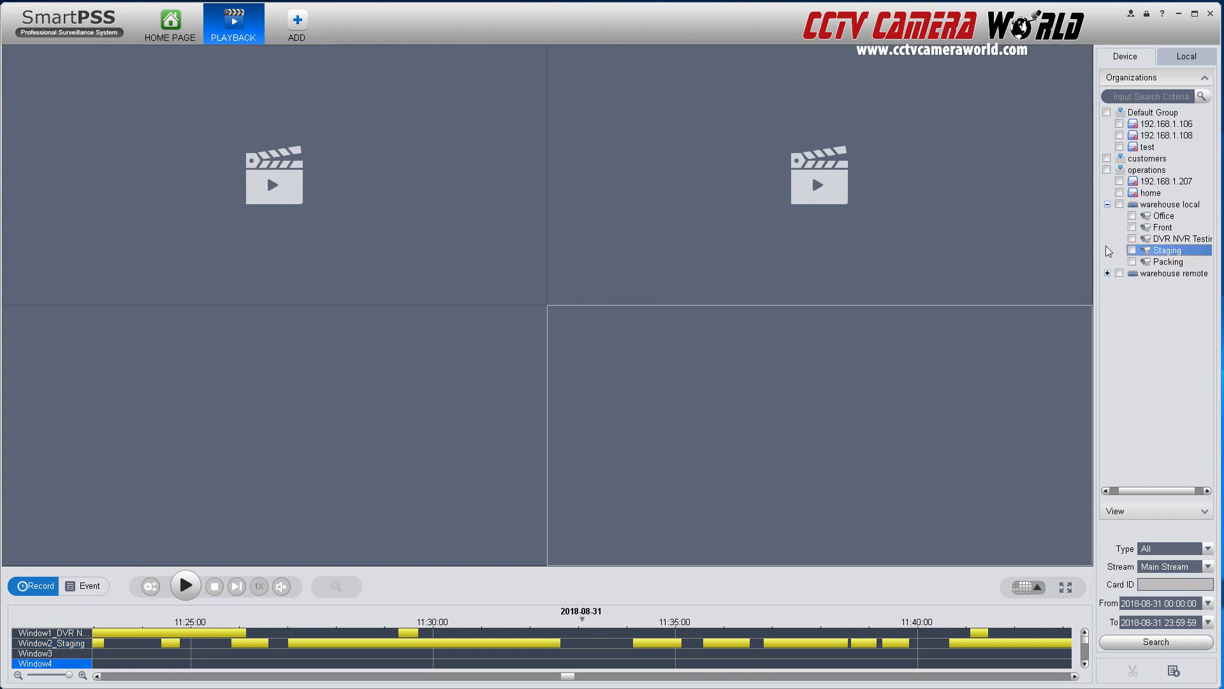
Play the DVR NVR Testing recording alone and increase its playback speed.
{"action": "left_click", "coordinate": [1122, 238]}
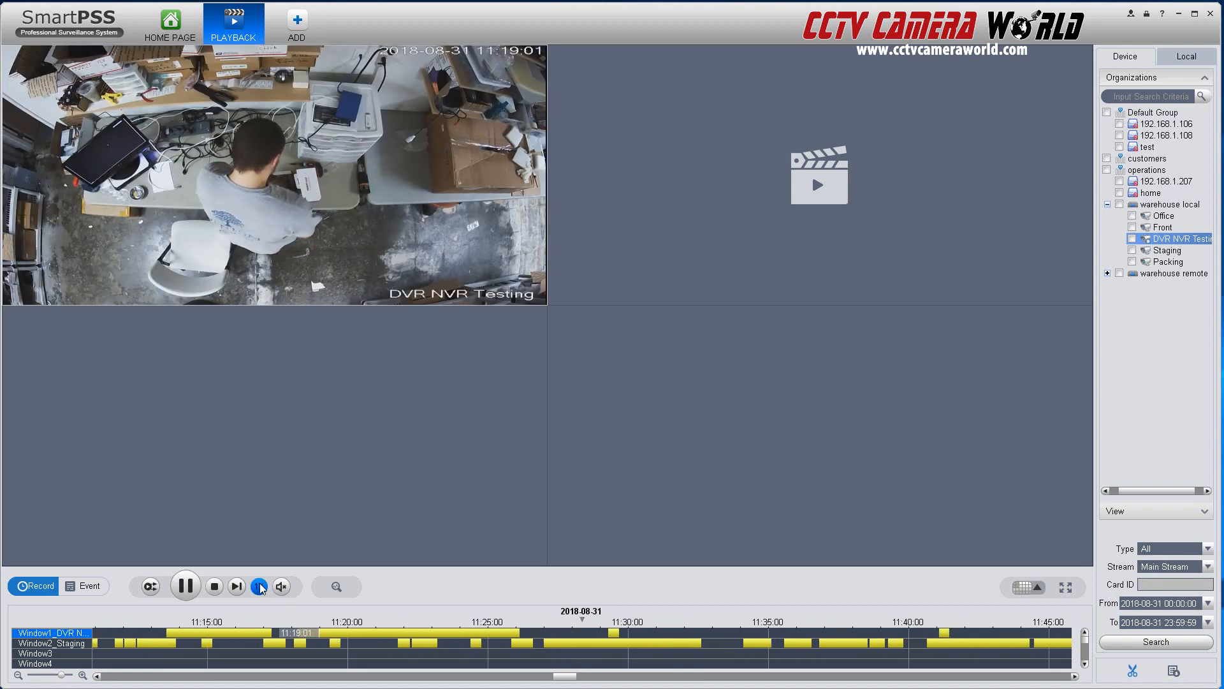
{"action": "left_click", "coordinate": [259, 587]}
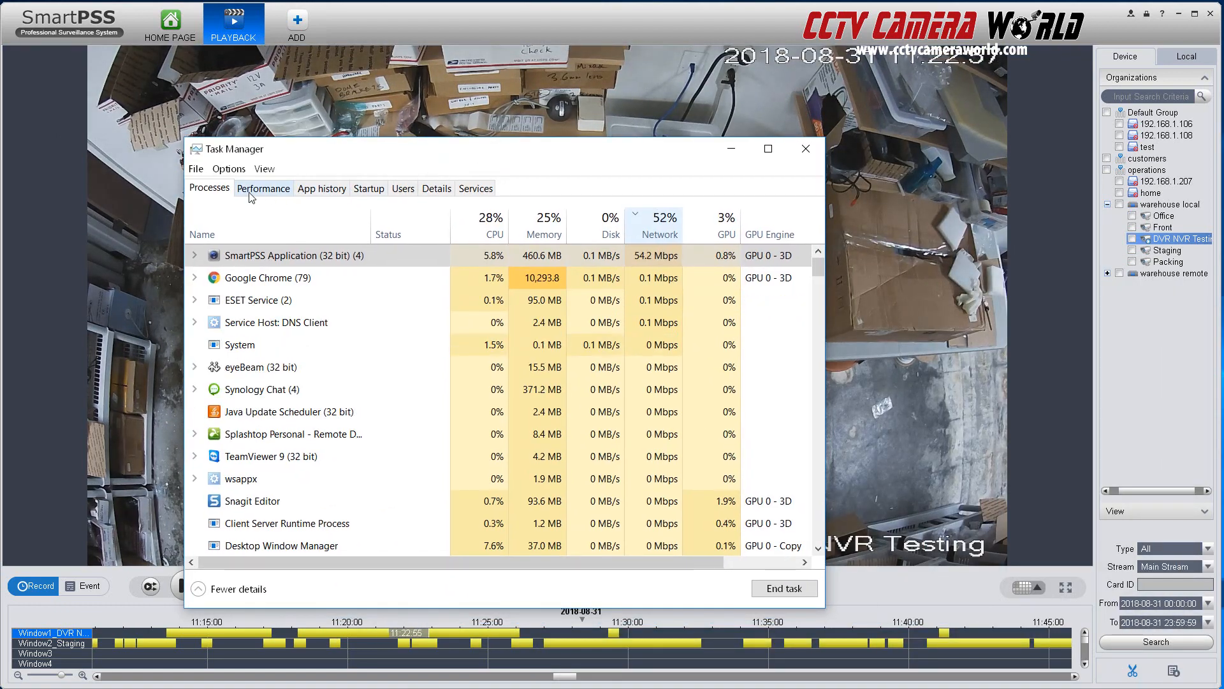
Check the CPU performance graphs, then return to the per-process usage list.
{"action": "left_click", "coordinate": [264, 188]}
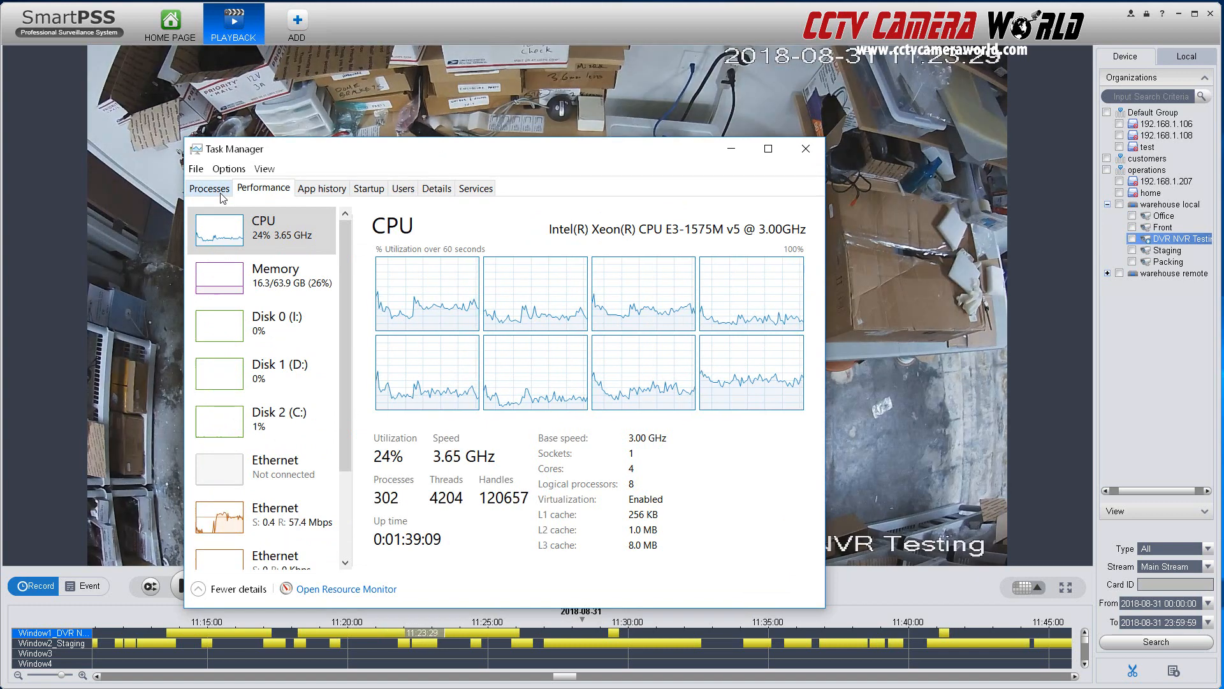
{"action": "left_click", "coordinate": [208, 187]}
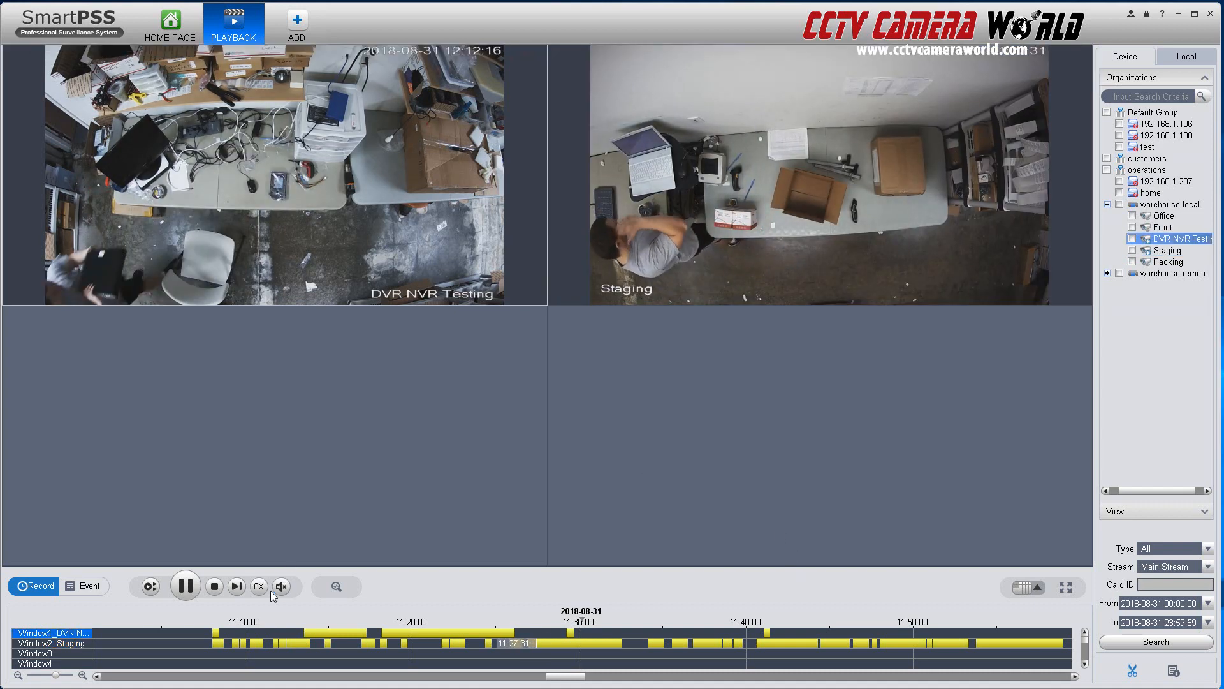
Raise the playback speed of both channels to 8X.
{"action": "left_click", "coordinate": [259, 585]}
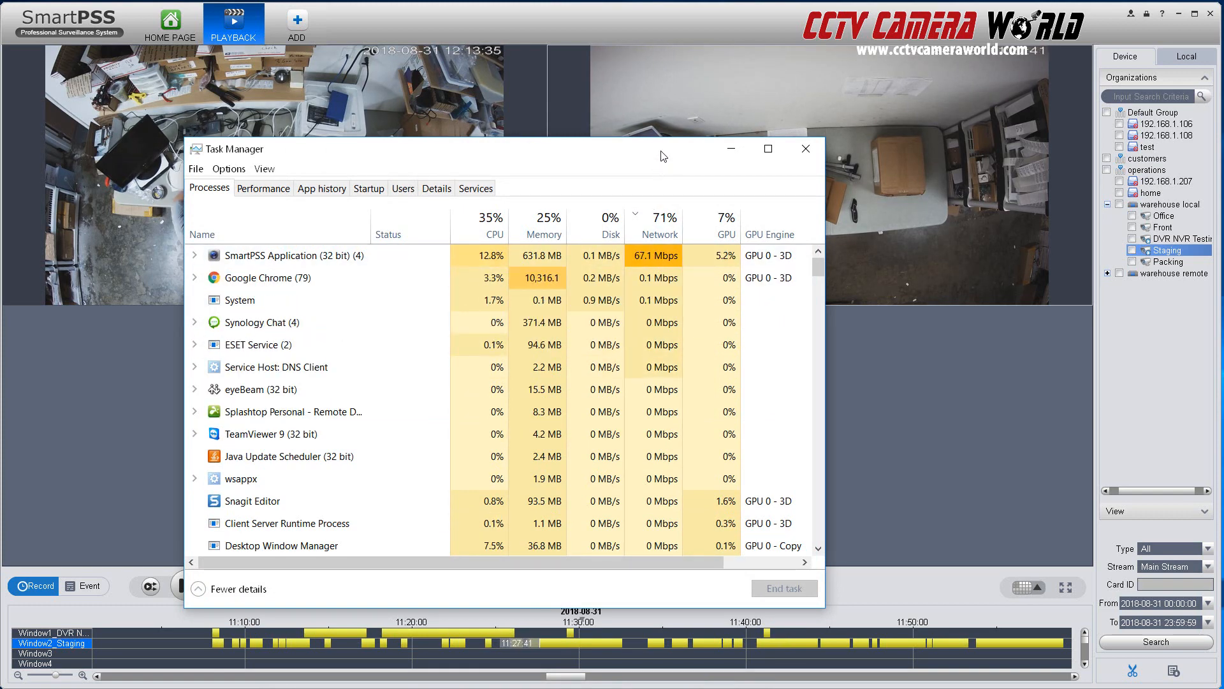
Watch SmartPSS network usage peak near 100%, then select the DVR NVR Testing window.
{"action": "left_click", "coordinate": [805, 149]}
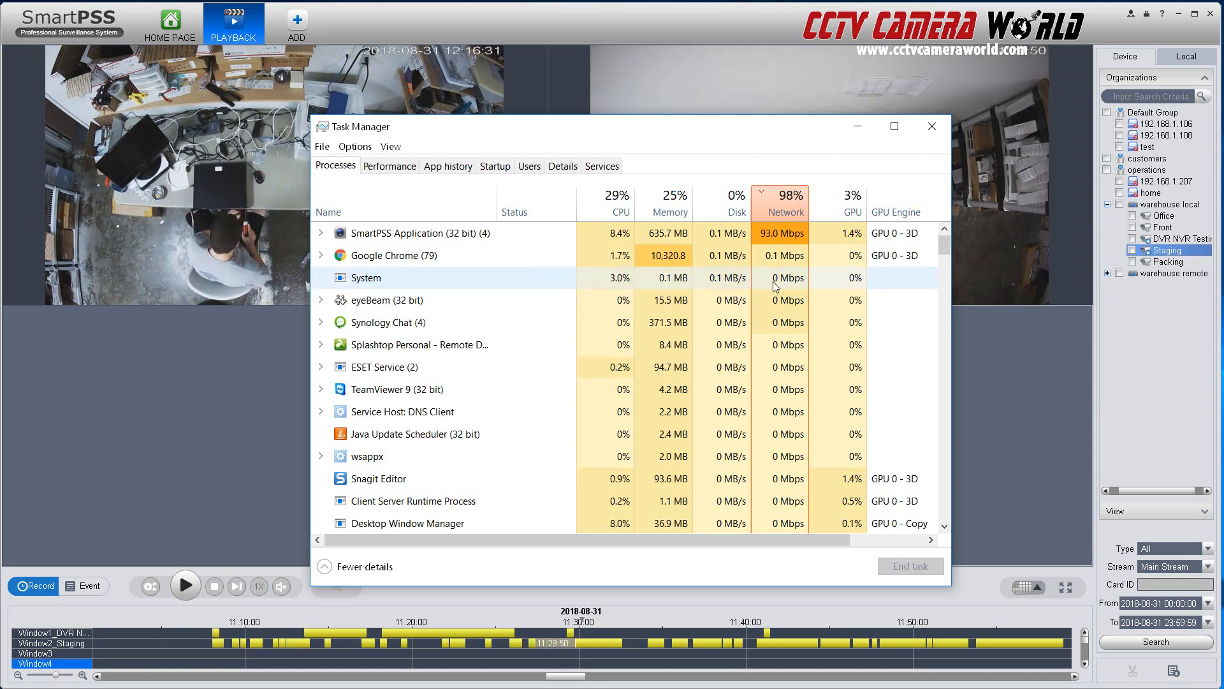
{"action": "mouse_move", "coordinate": [777, 292]}
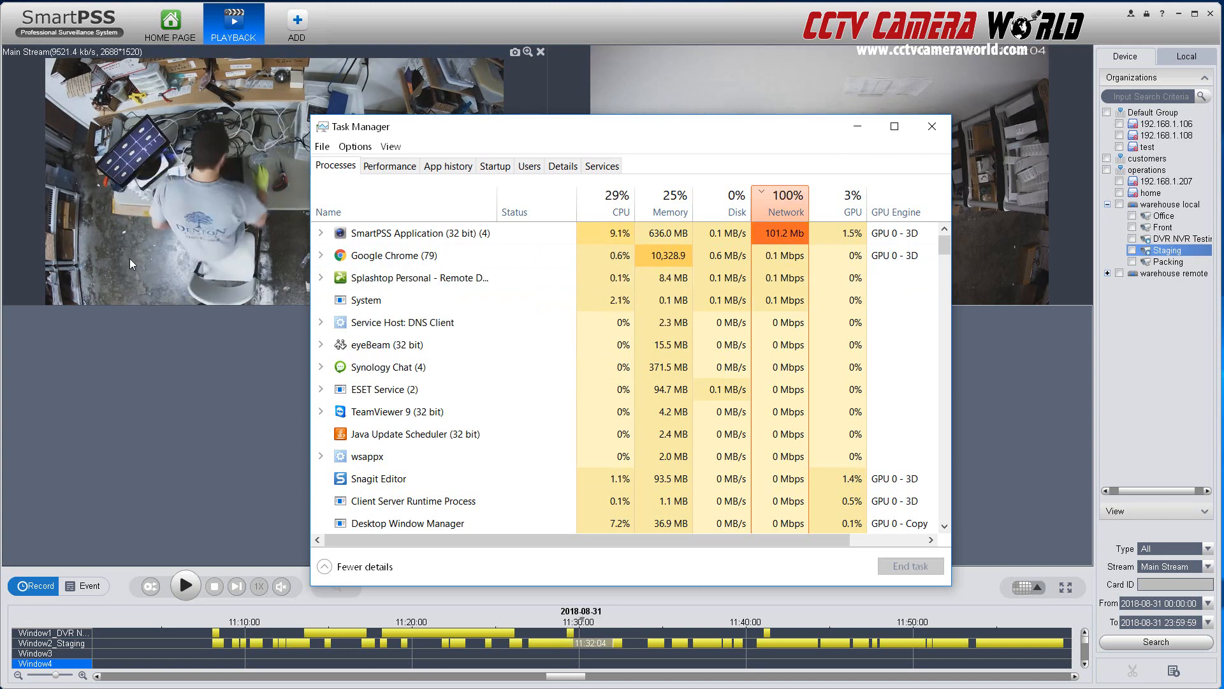
{"action": "left_click", "coordinate": [932, 127]}
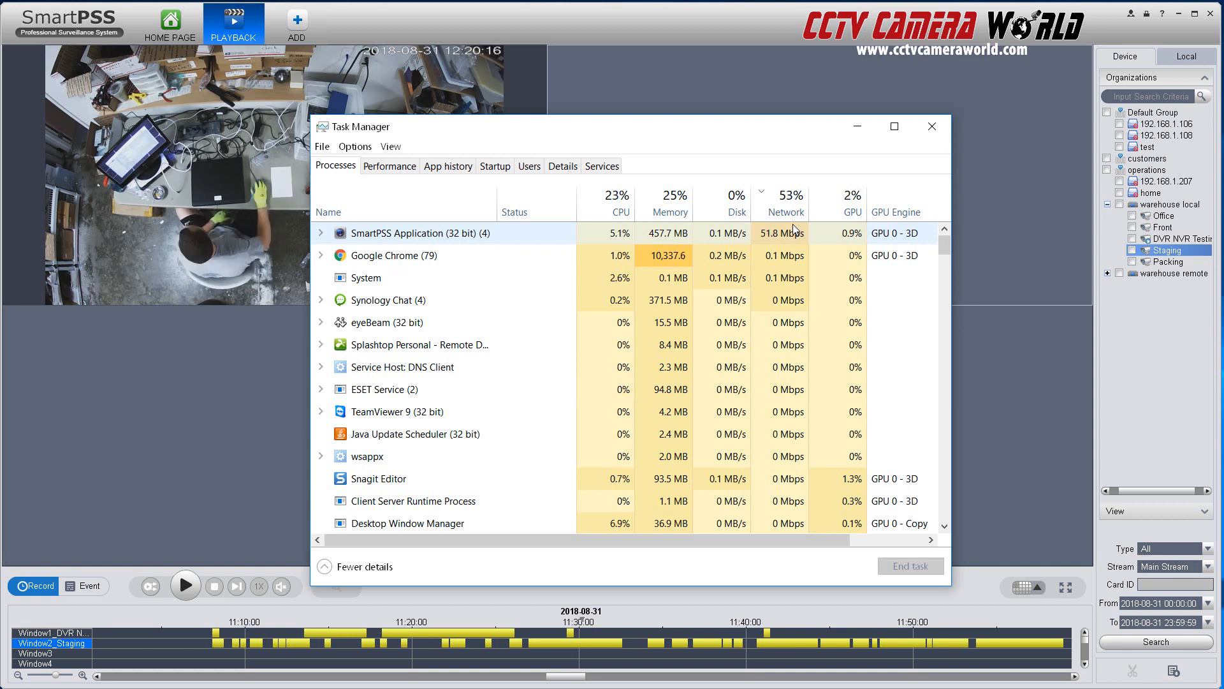
{"action": "mouse_move", "coordinate": [789, 211]}
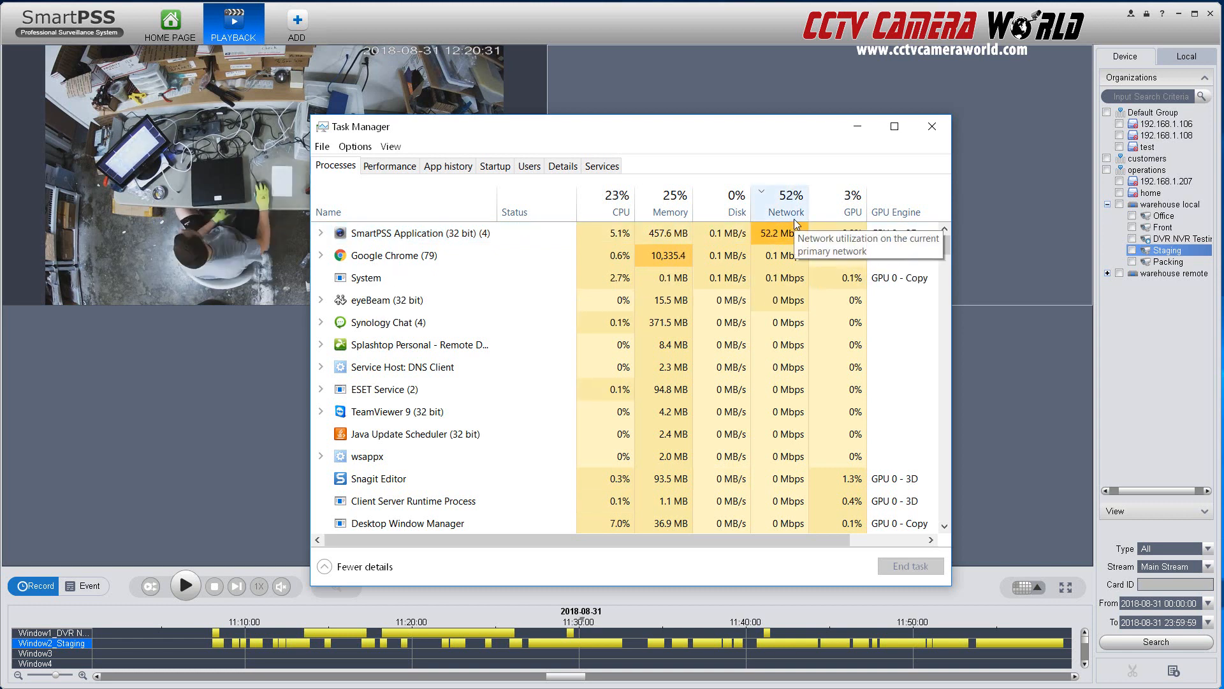